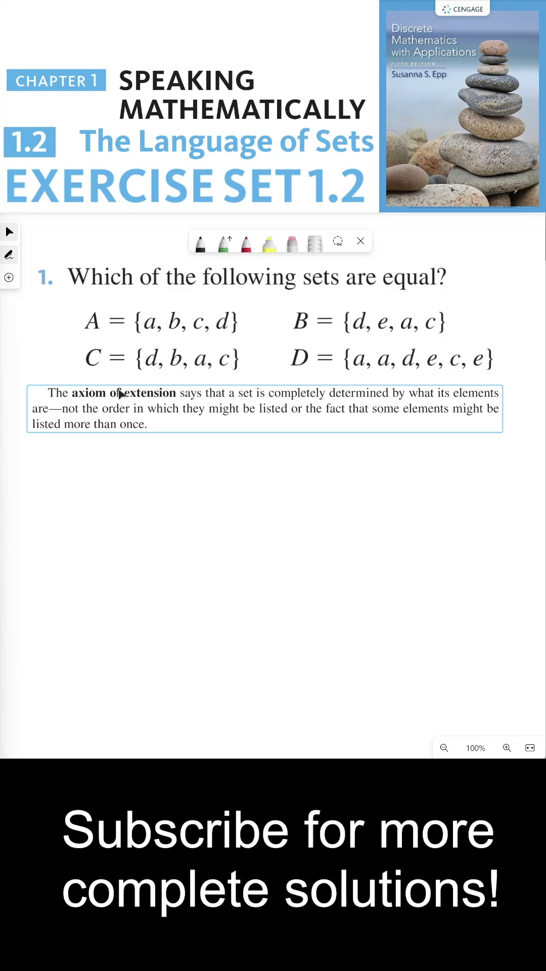
mouse_move(291, 406)
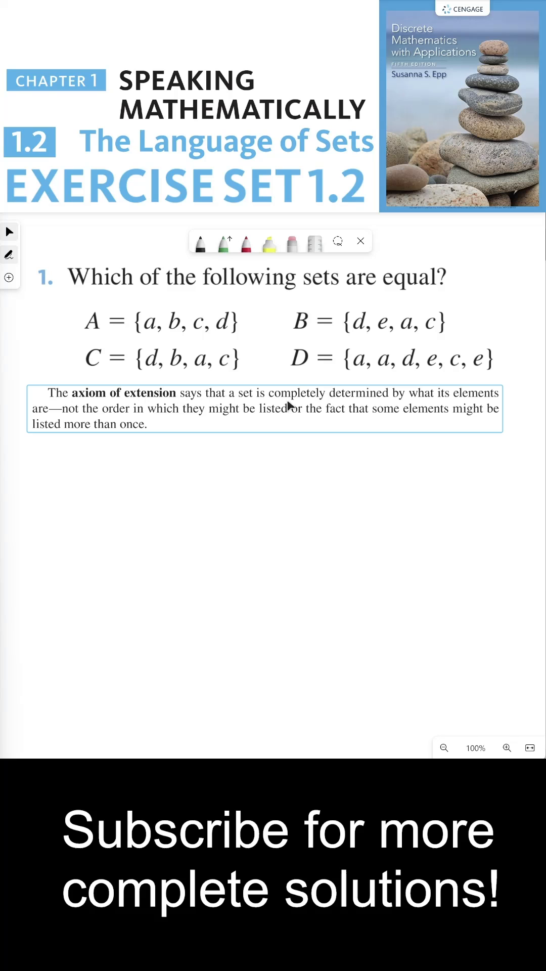
mouse_move(465, 398)
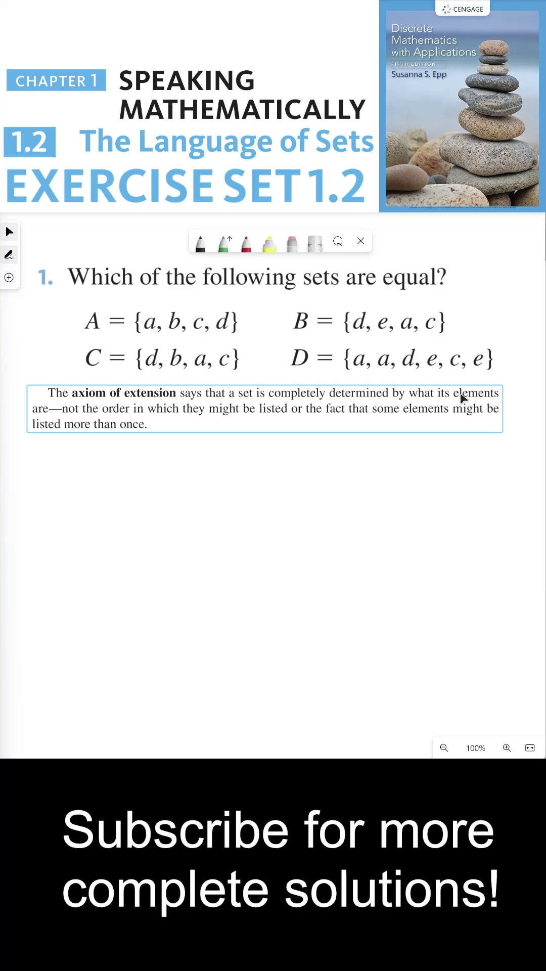
mouse_move(147, 415)
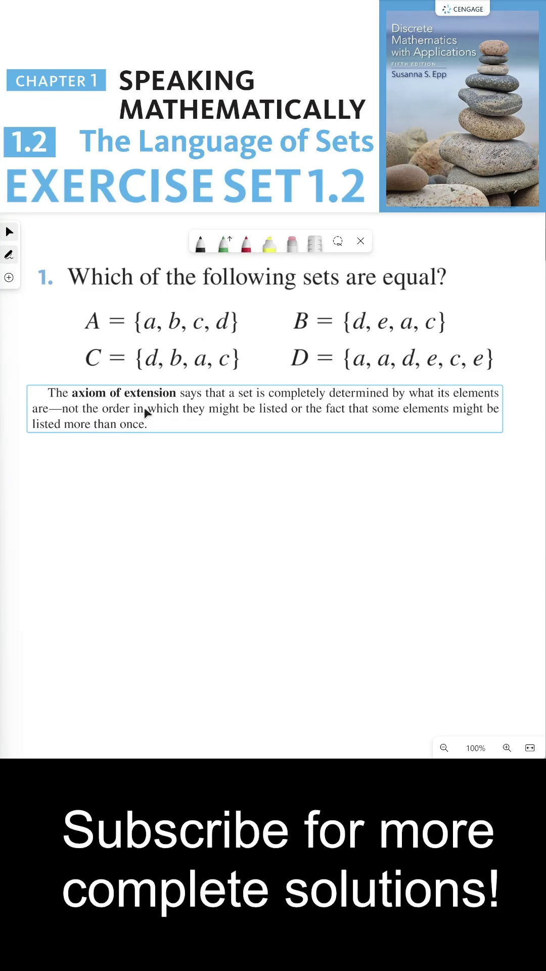
mouse_move(313, 422)
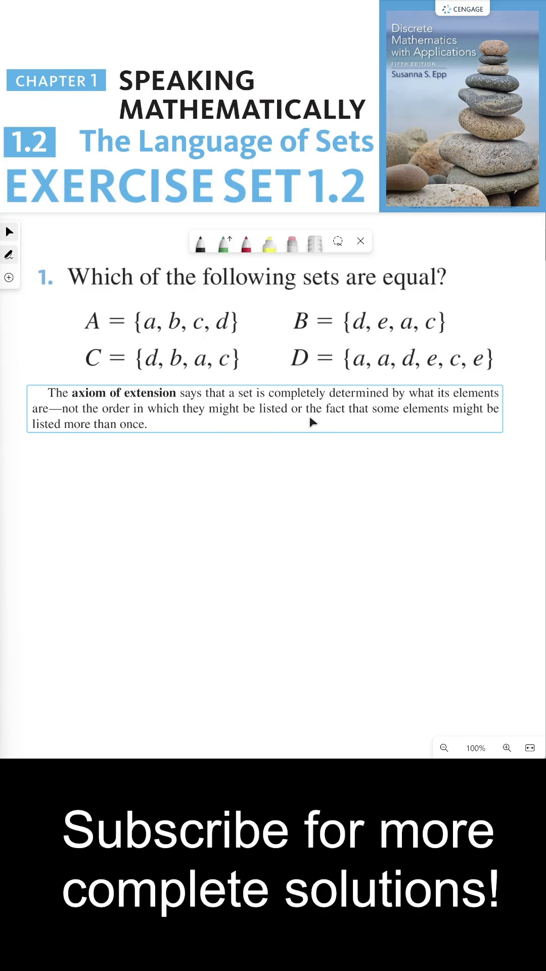
mouse_move(166, 440)
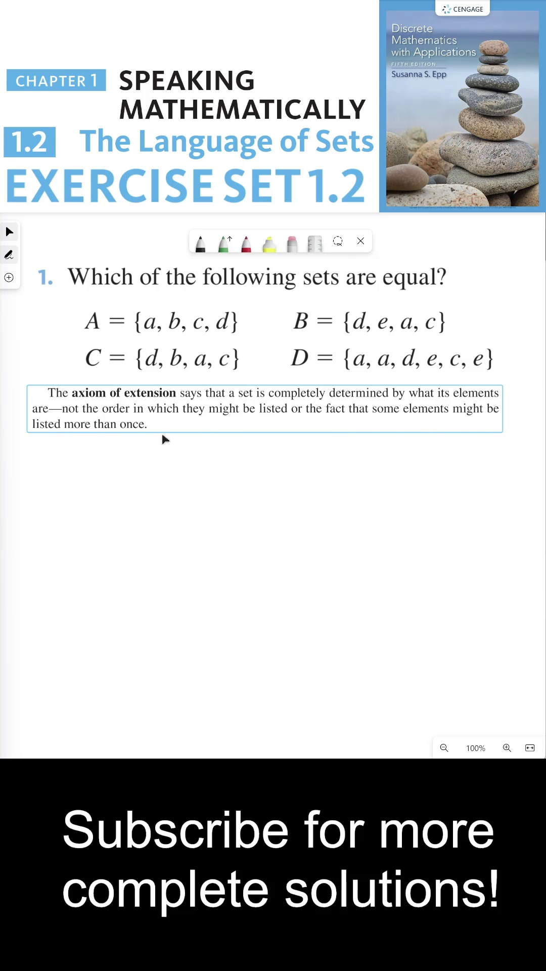
mouse_move(327, 402)
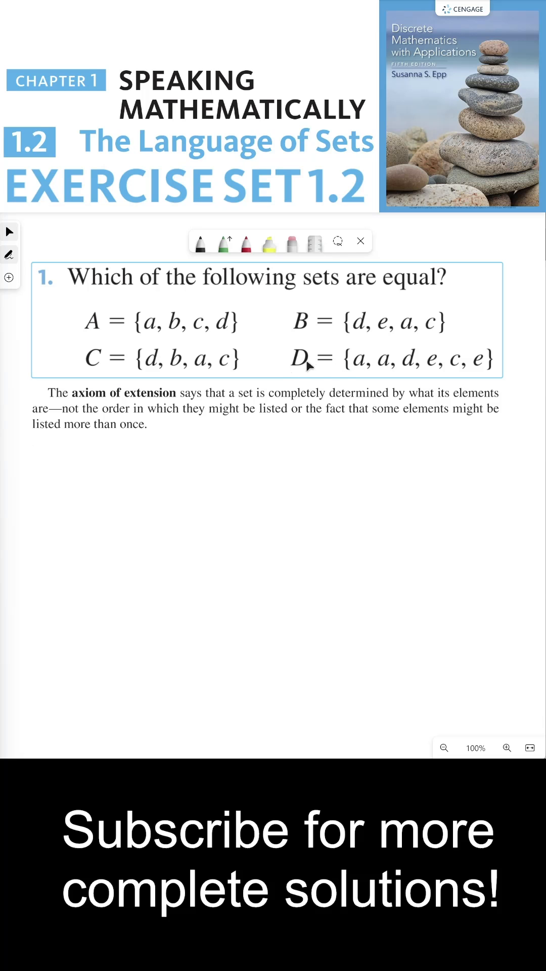
mouse_move(362, 372)
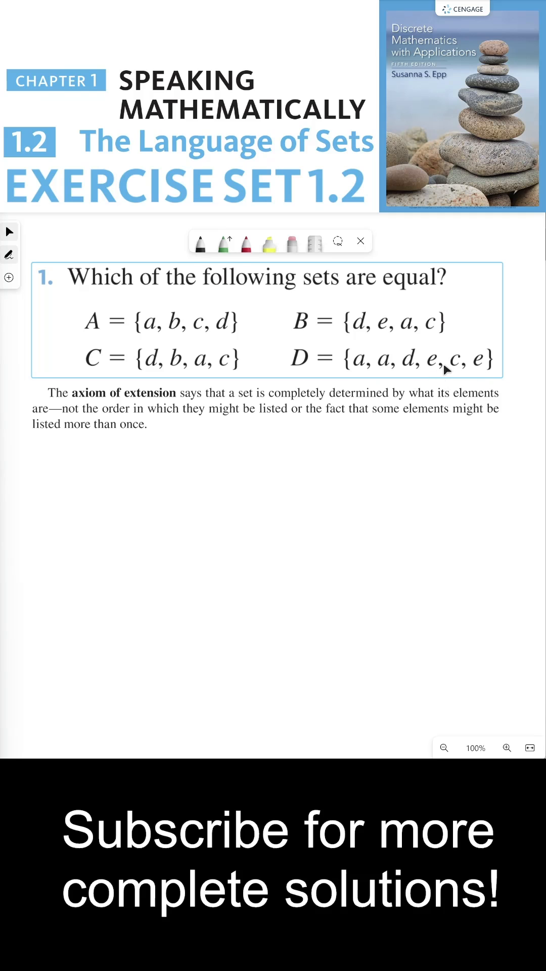
mouse_move(356, 372)
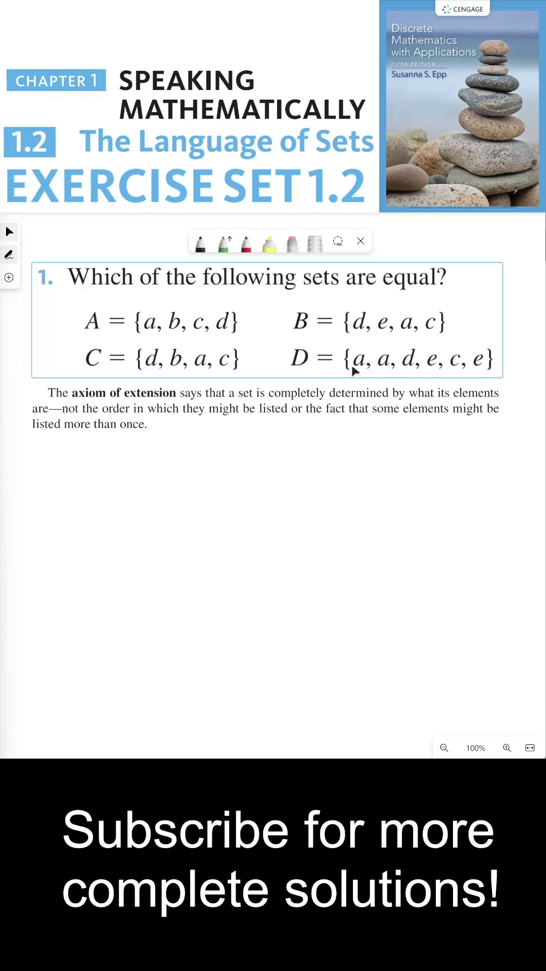
mouse_move(498, 362)
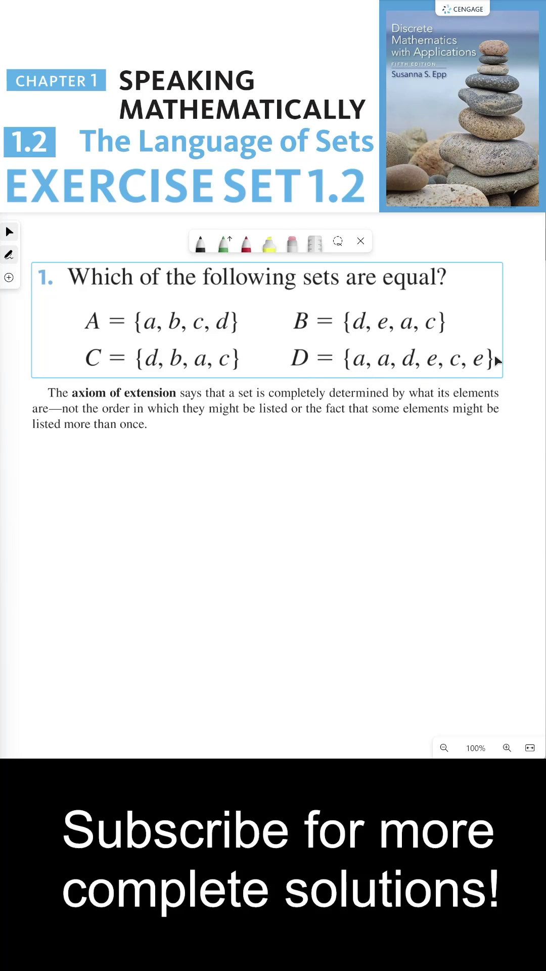
mouse_move(492, 359)
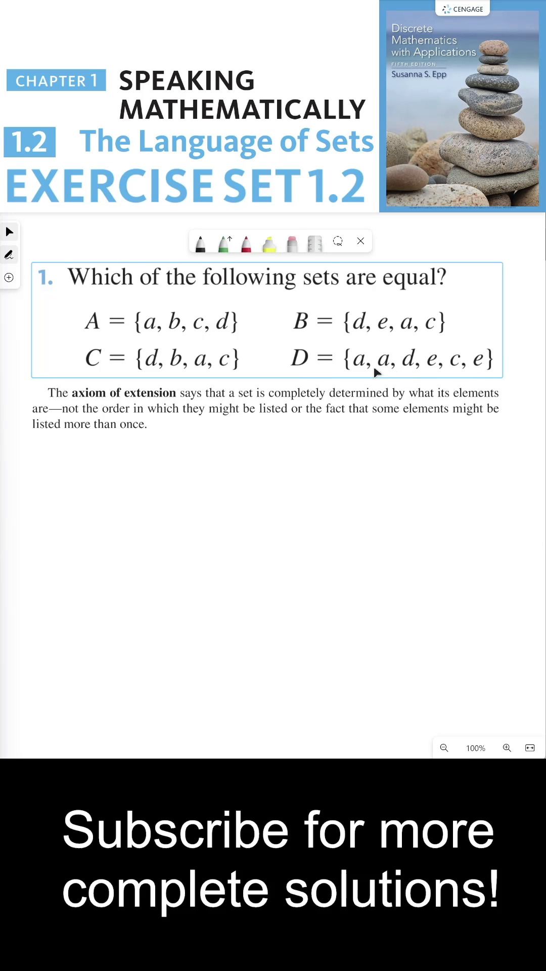
mouse_move(487, 364)
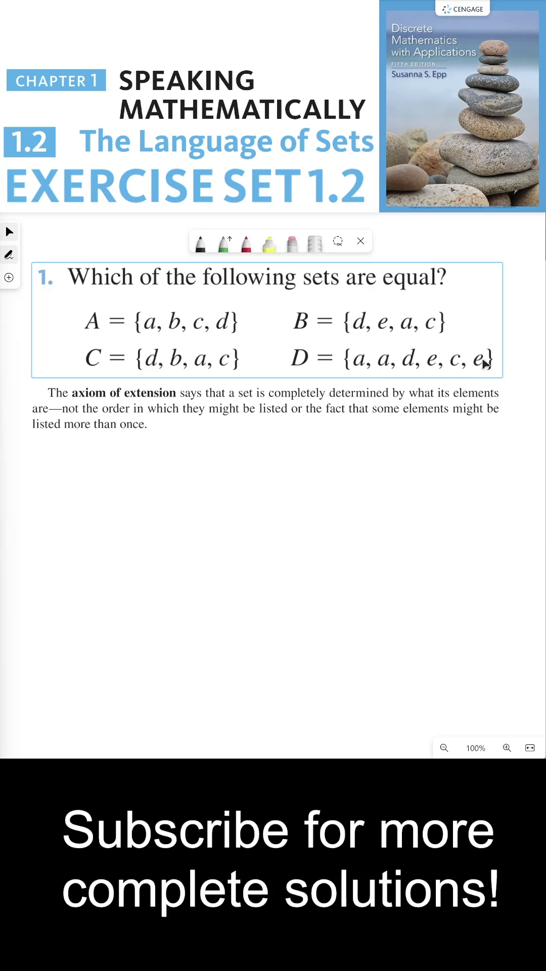
mouse_move(433, 348)
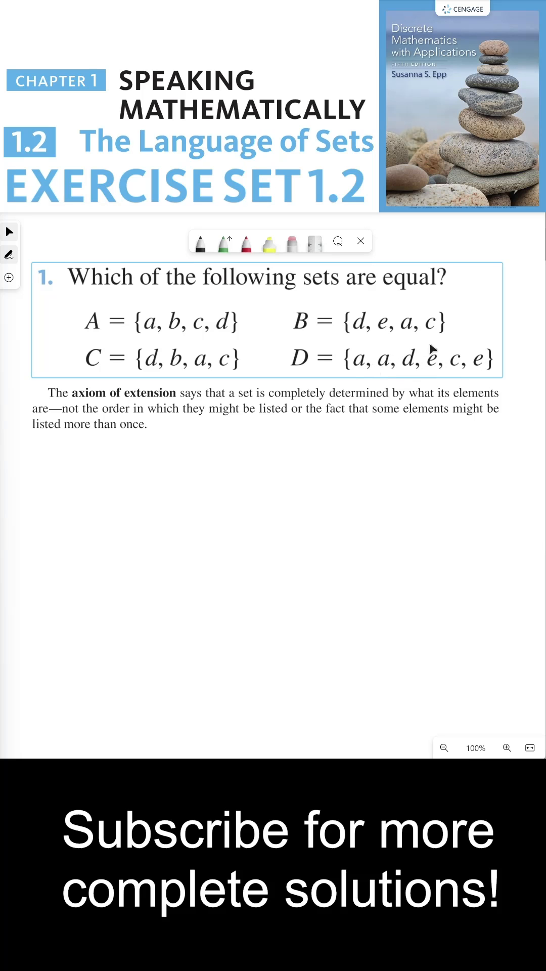
mouse_move(177, 335)
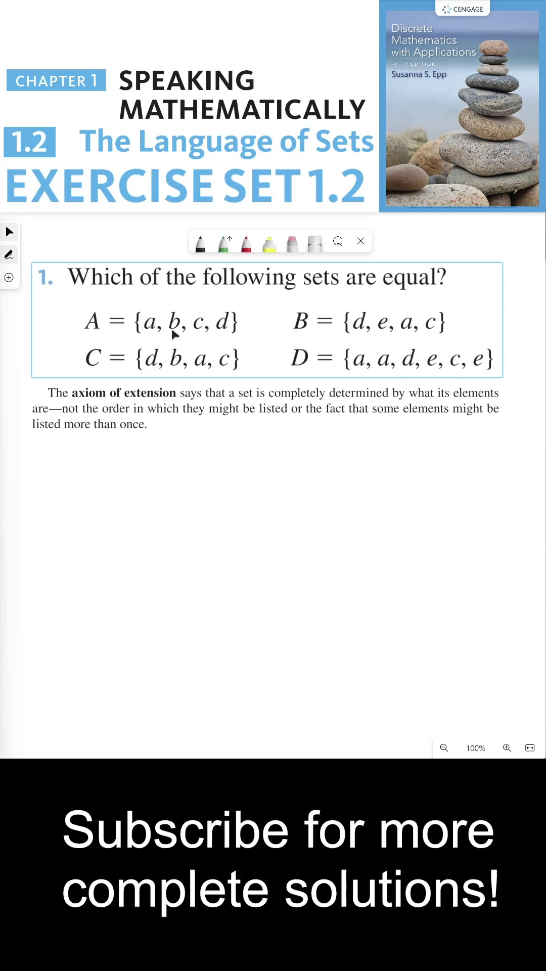
mouse_move(99, 335)
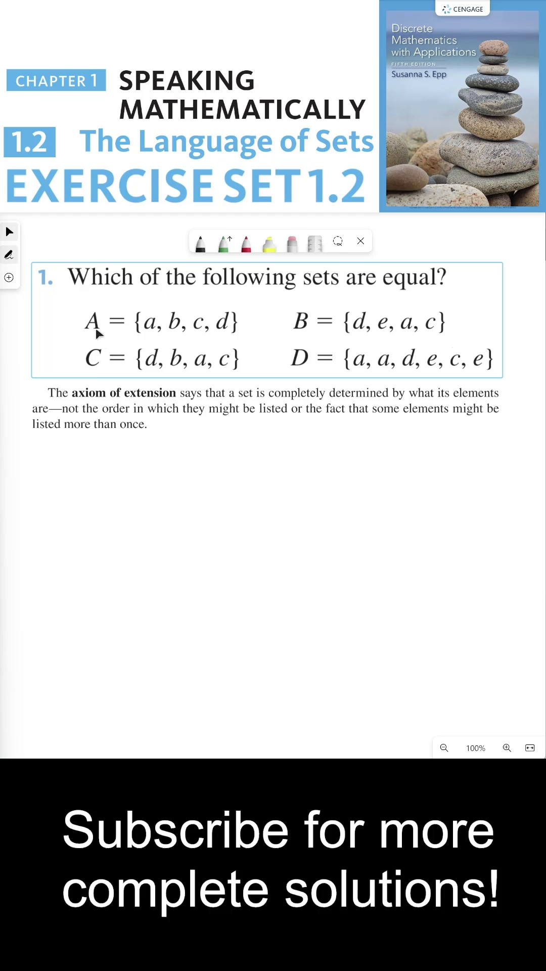
mouse_move(150, 335)
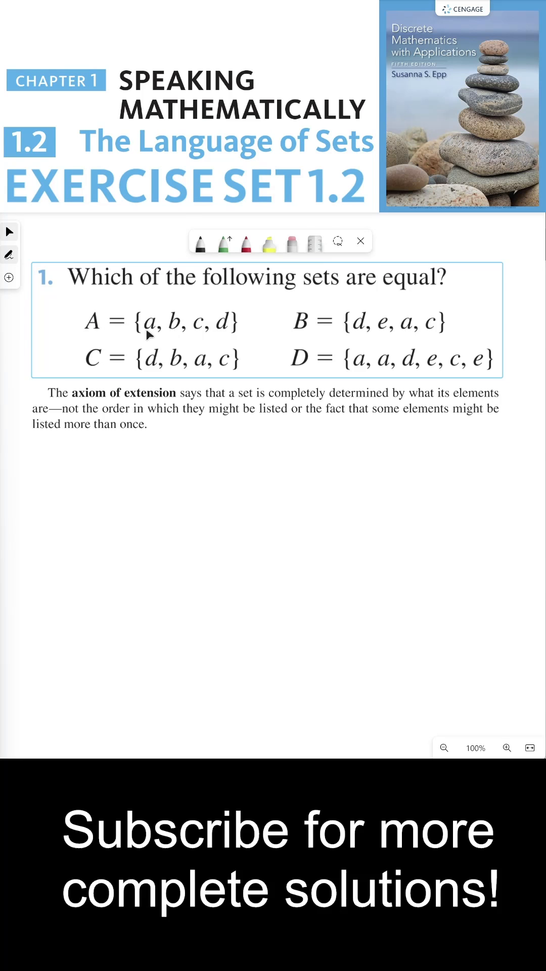
mouse_move(220, 361)
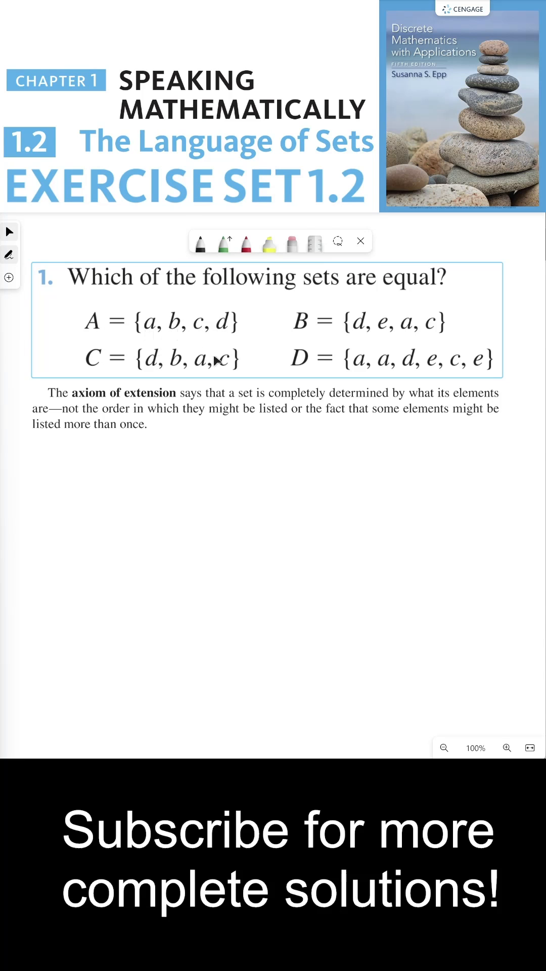
mouse_move(189, 364)
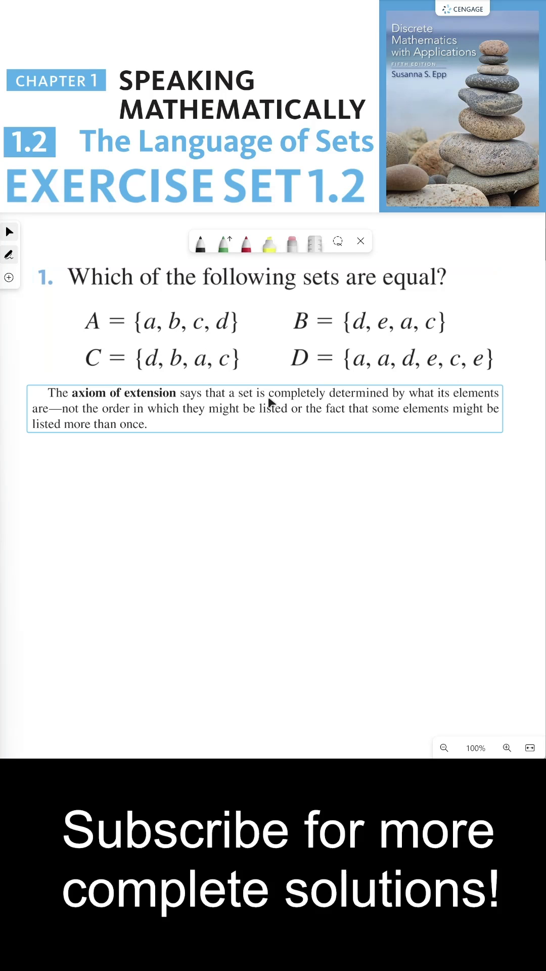
mouse_move(467, 408)
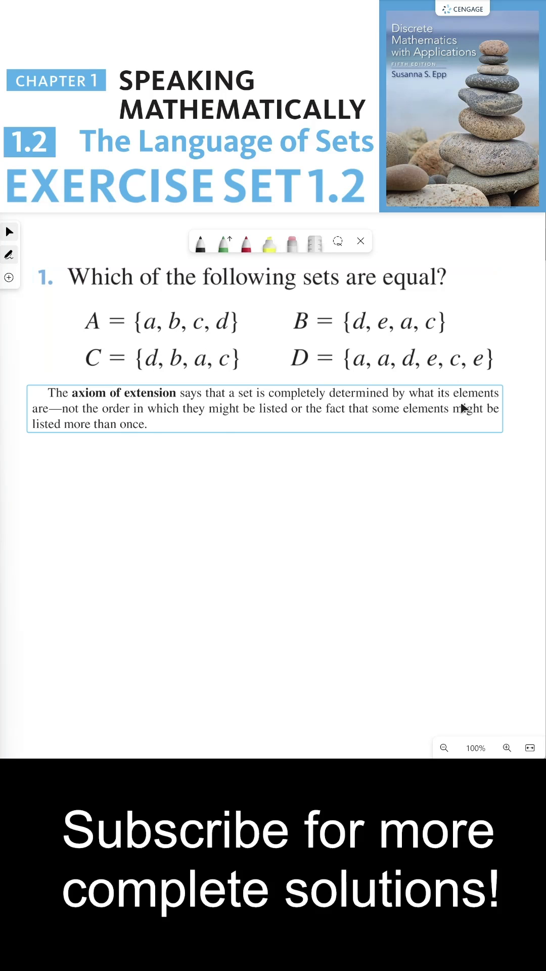
mouse_move(140, 415)
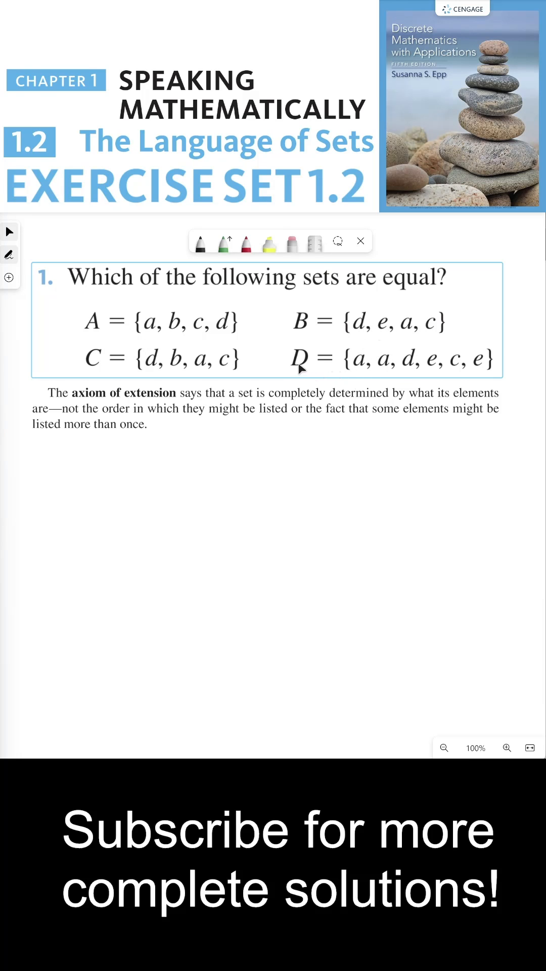
mouse_move(303, 365)
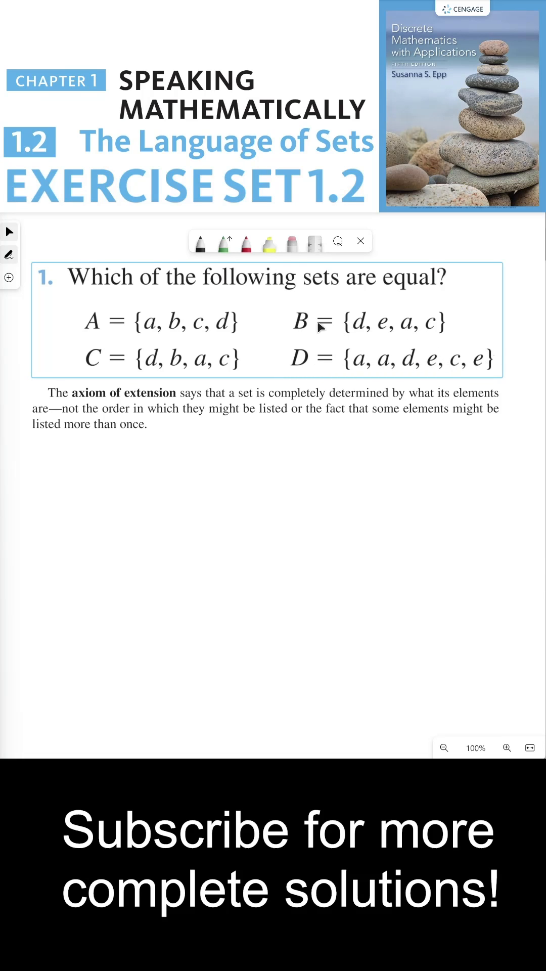
mouse_move(347, 327)
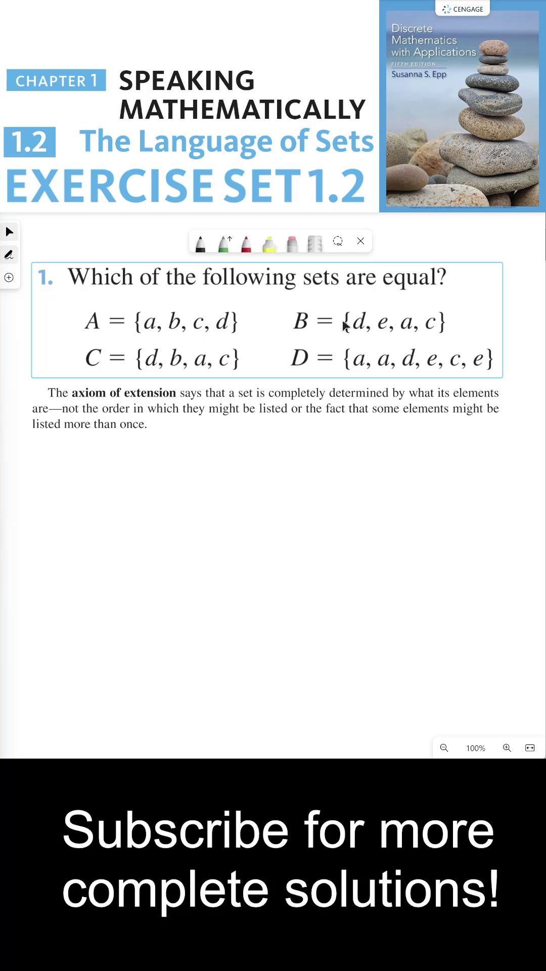
mouse_move(303, 347)
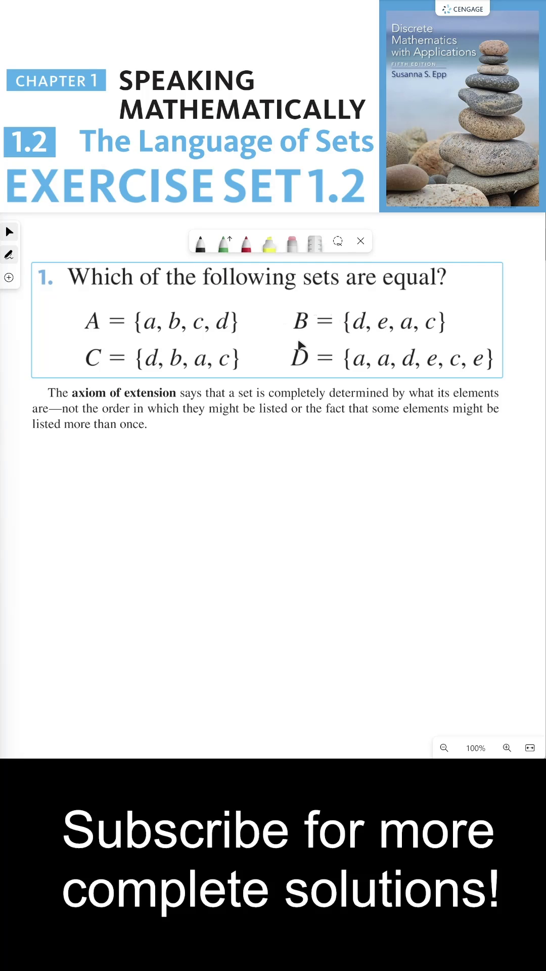
mouse_move(318, 326)
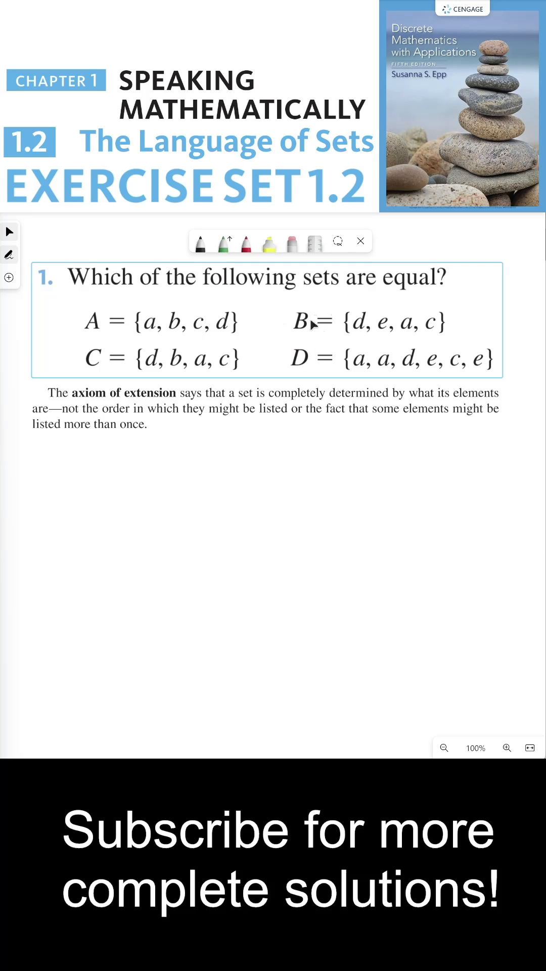